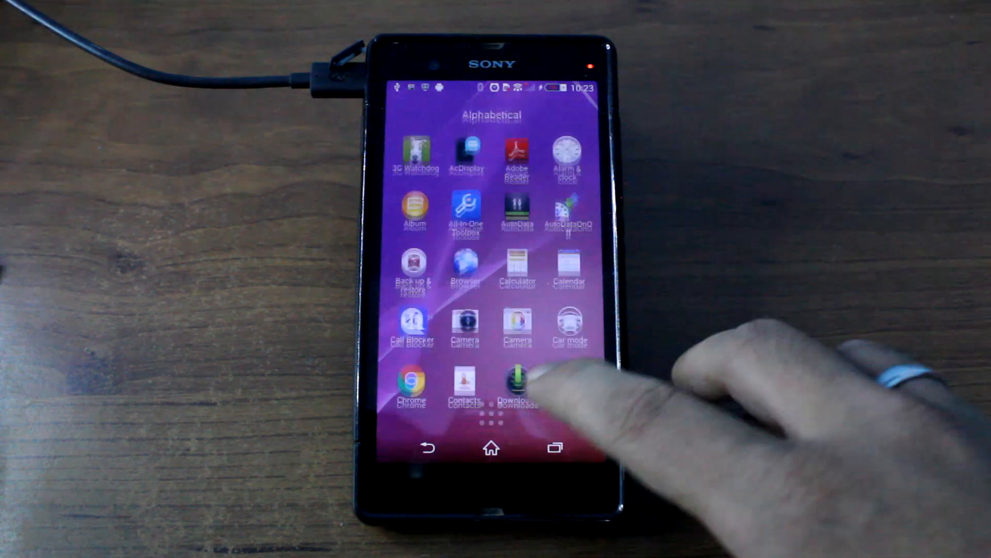
- Browse the app drawer, then return to the home screen holding the Droid Protector shortcut
{"action": "scroll", "scroll_direction": "left", "scroll_amount": 3}
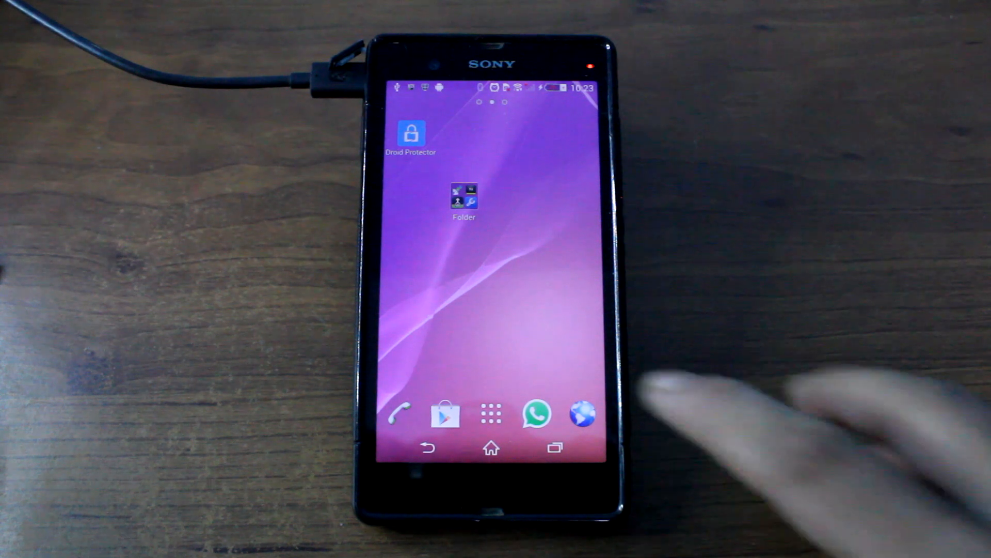
{"action": "left_click", "coordinate": [491, 414]}
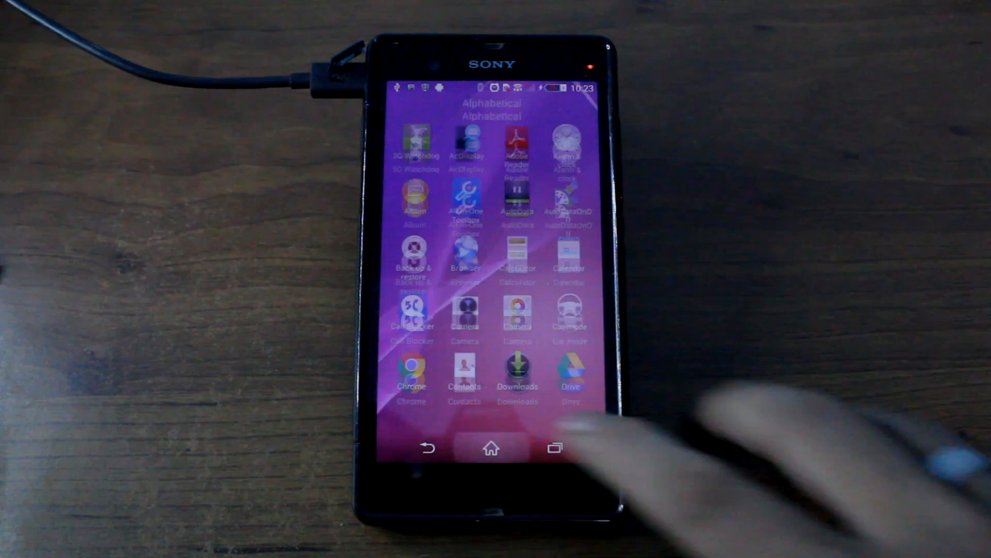
{"action": "left_click", "coordinate": [491, 447]}
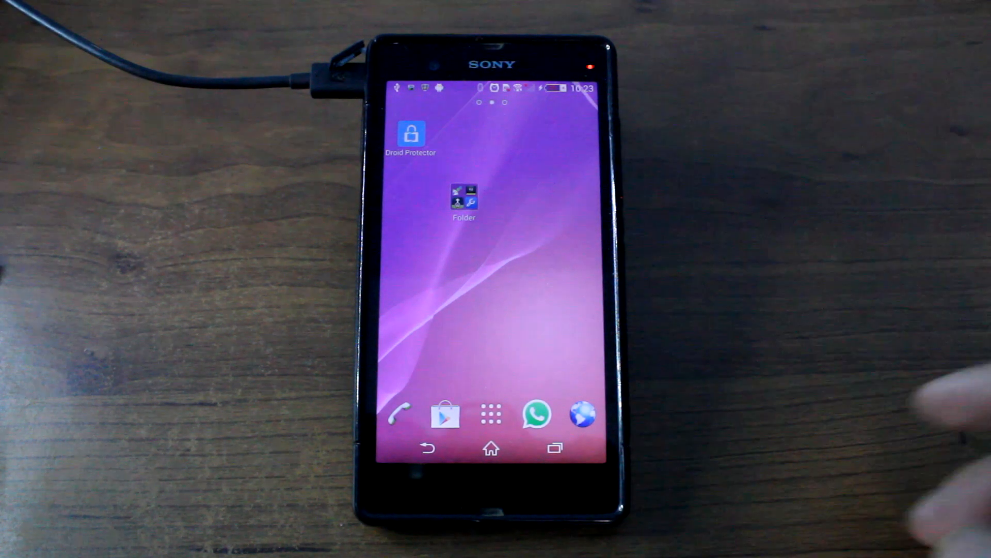
- Launch Droid Protector from the home screen and choose a security question for password recovery
{"action": "left_click", "coordinate": [410, 137]}
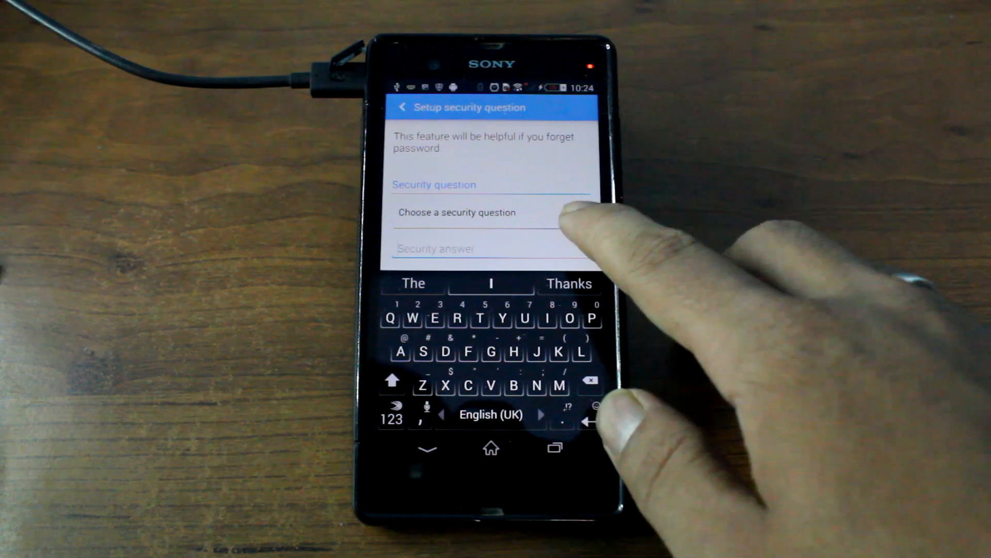
{"action": "left_click", "coordinate": [457, 211]}
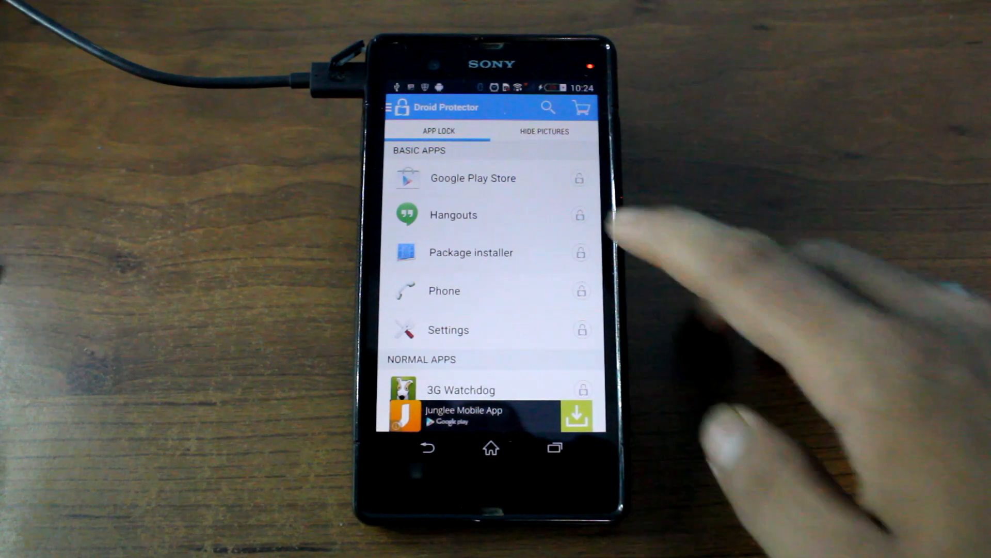
- Complete setup to reach the App Lock list, then return to the home screen
{"action": "left_click", "coordinate": [580, 177]}
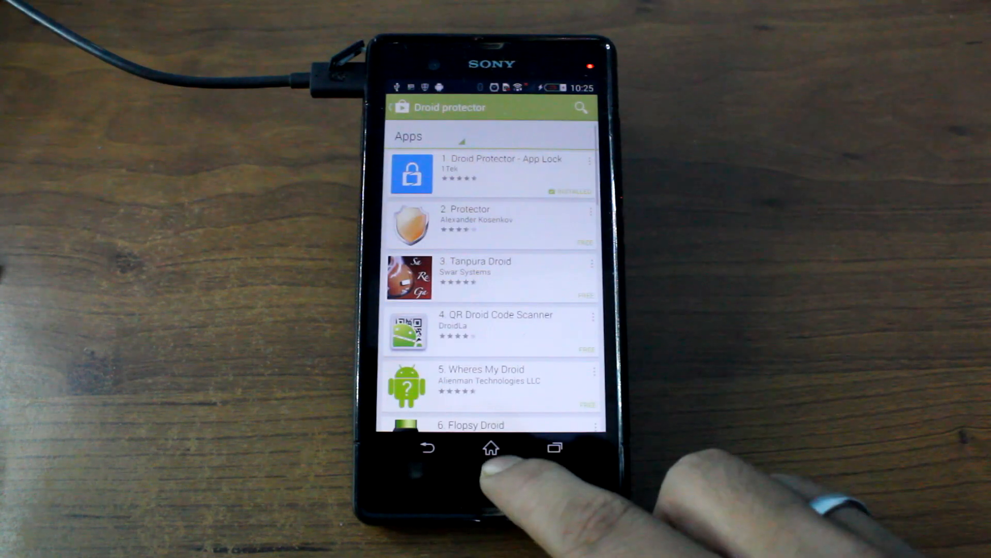
{"action": "left_click", "coordinate": [492, 447]}
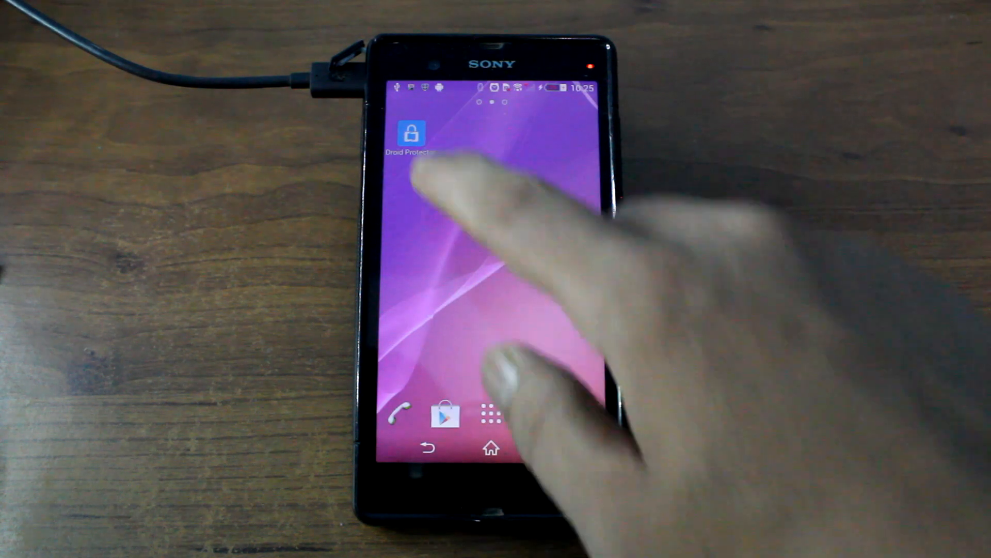
- Reopen Droid Protector and scroll the App Lock list down to the File Commander–Gmail range
{"action": "left_click", "coordinate": [411, 133]}
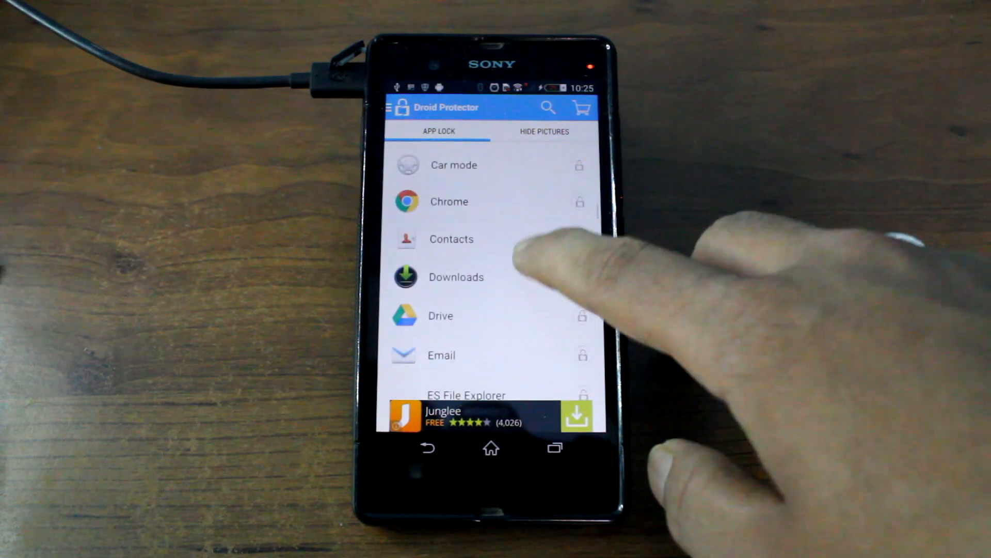
{"action": "scroll", "scroll_direction": "up", "scroll_amount": 3}
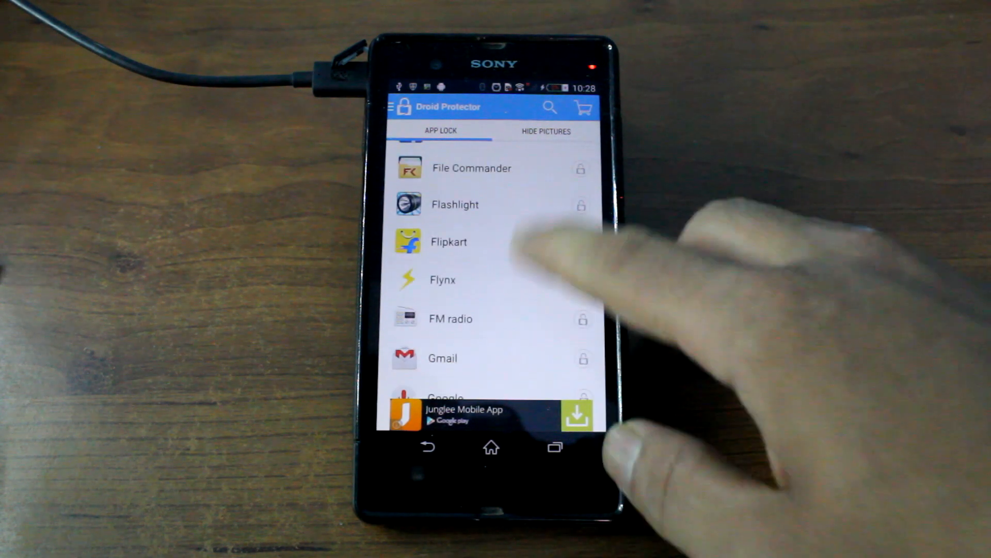
- Scroll to the end of the App Lock list and exit Droid Protector to the home screen
{"action": "scroll", "scroll_direction": "up", "scroll_amount": 3}
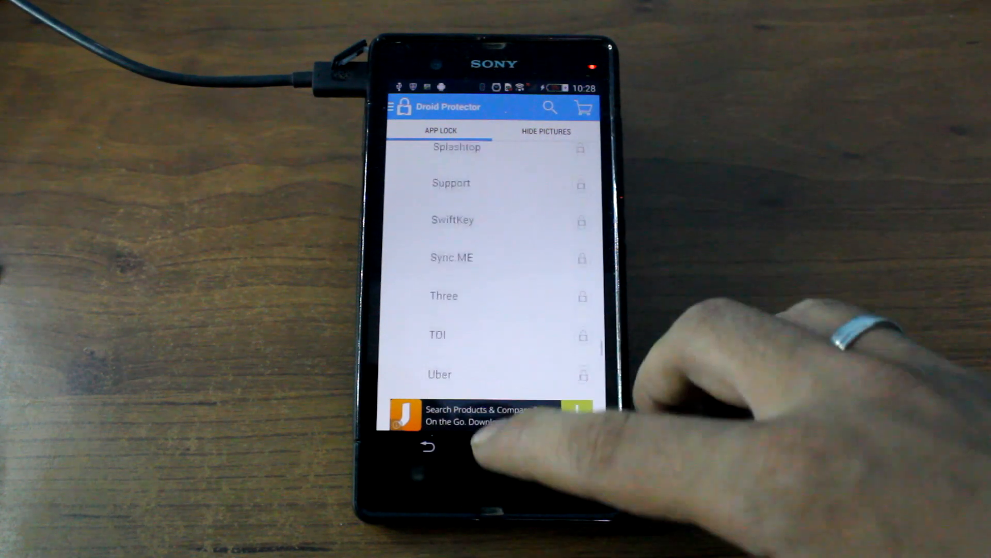
{"action": "left_click", "coordinate": [429, 447]}
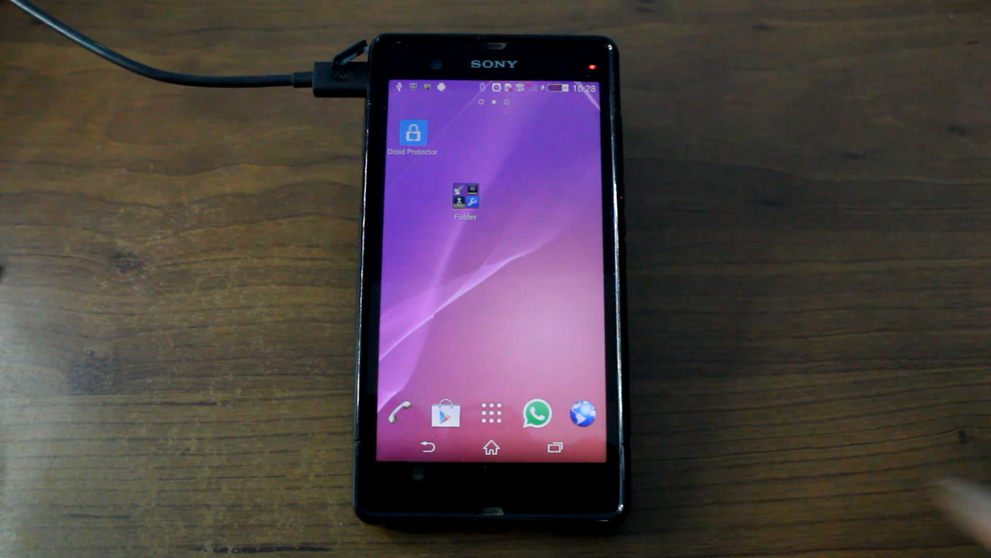